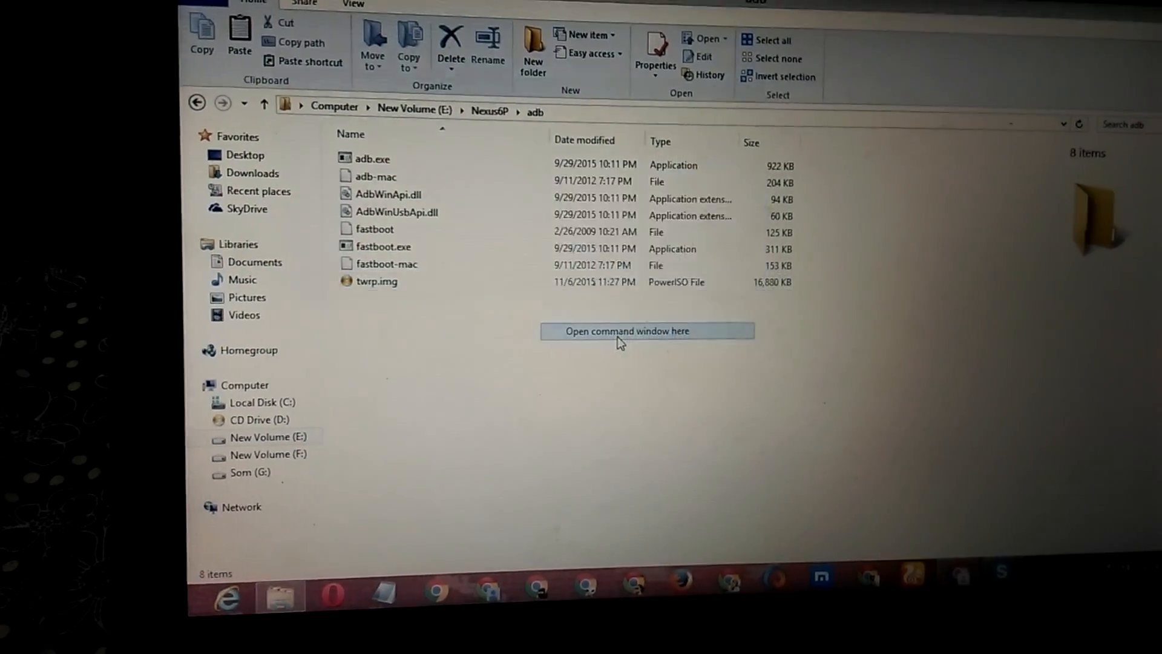
Step: Start a command window in the Nexus6P adb folder and begin the fastboot flashing unlock command
left_click(627, 332)
type("fastboot f")
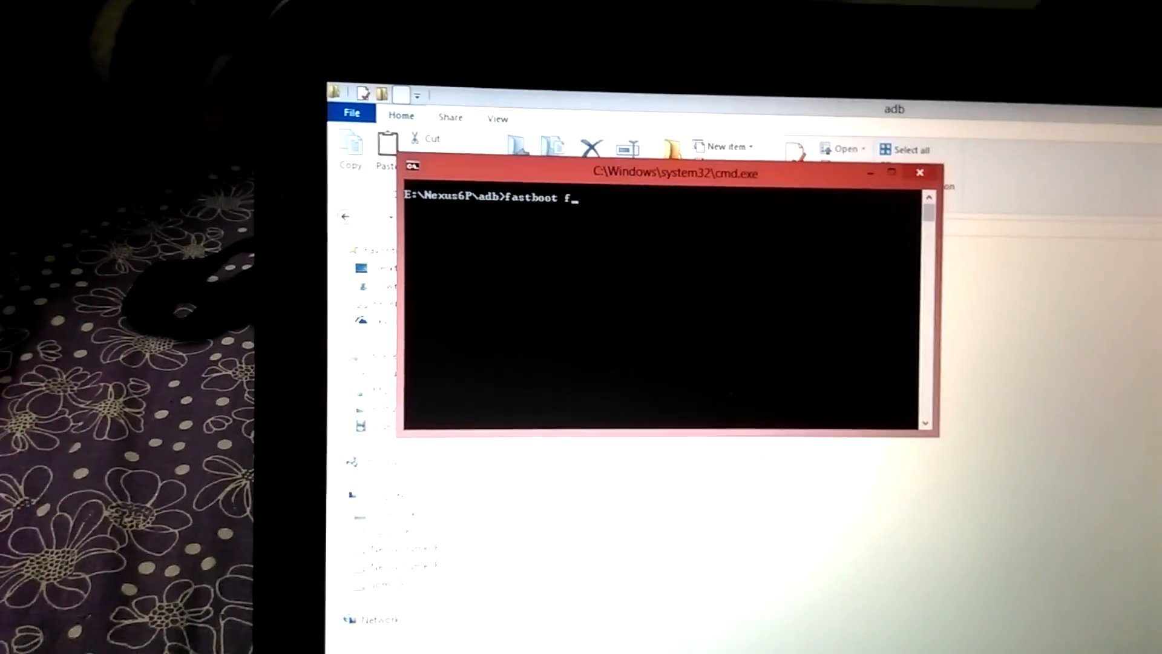
type("lashing unlock")
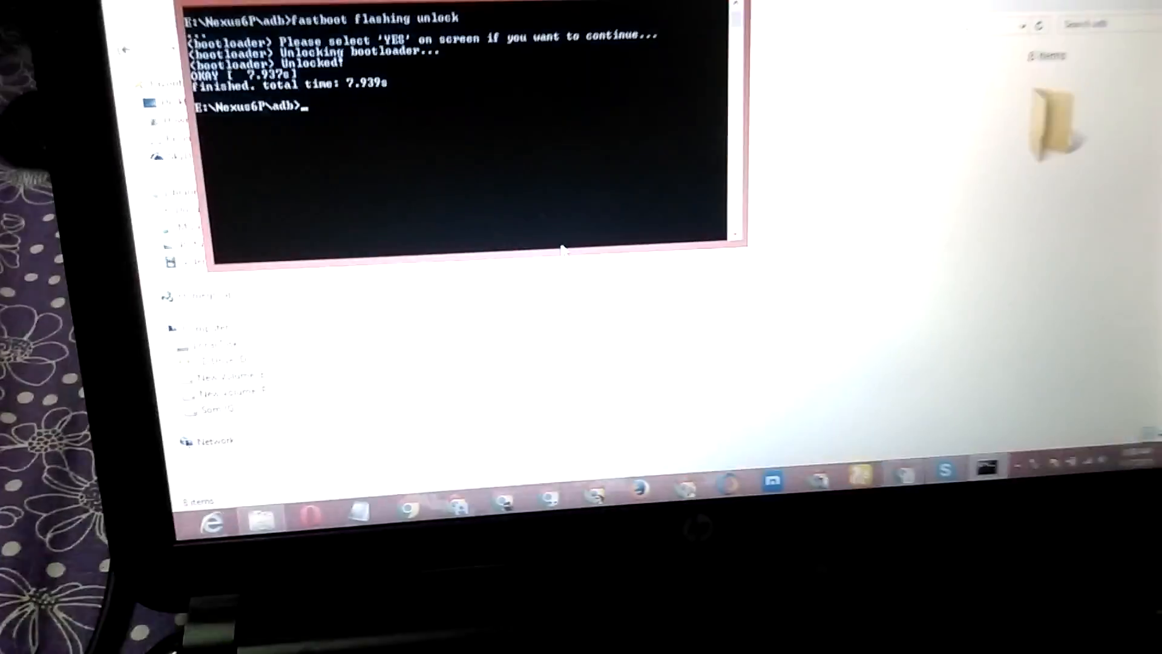
Step: Run 'fastboot flash recovery twrp.img' to write TWRP as the phone's recovery
type("fastboot f")
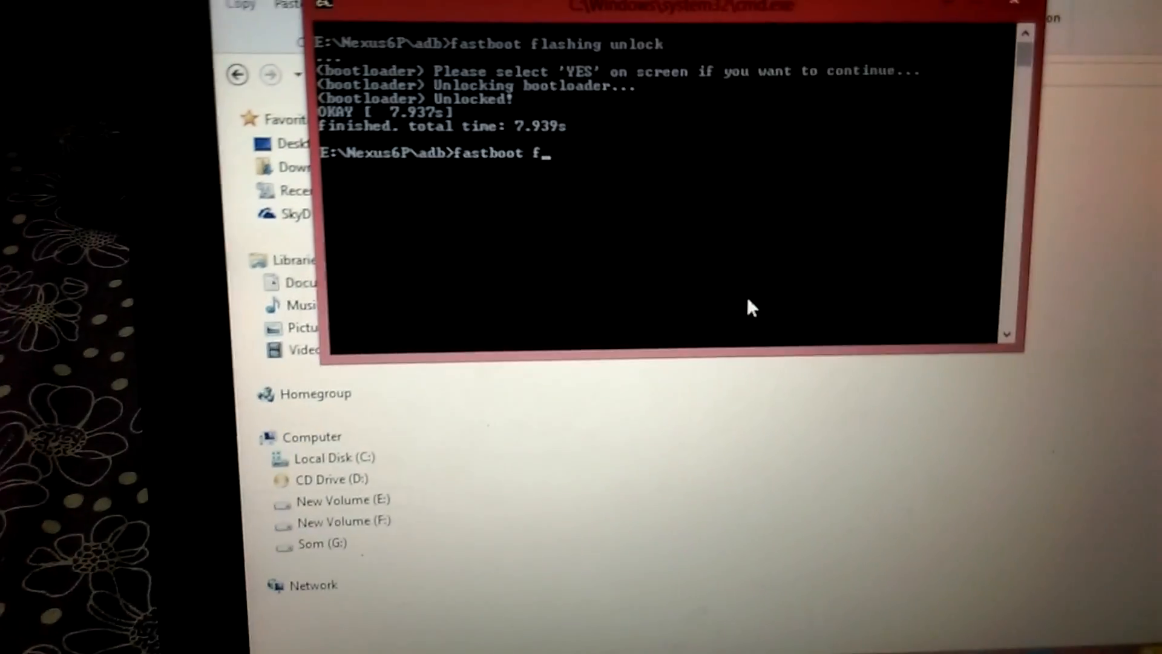
type("lash recovery")
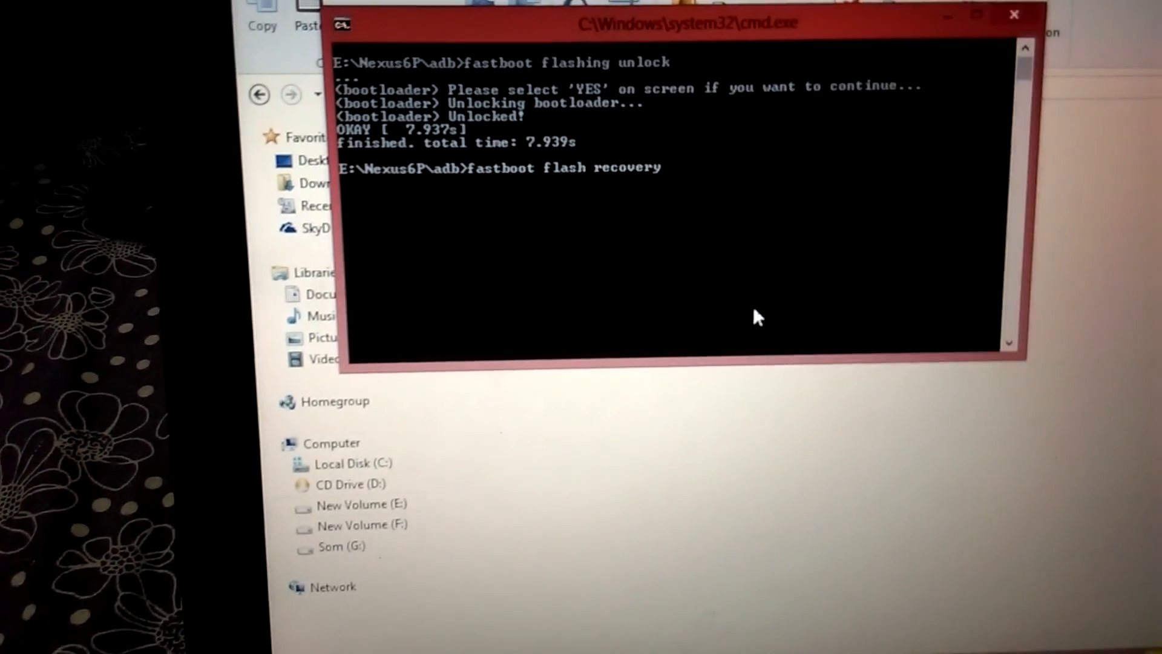
type("twrp.img")
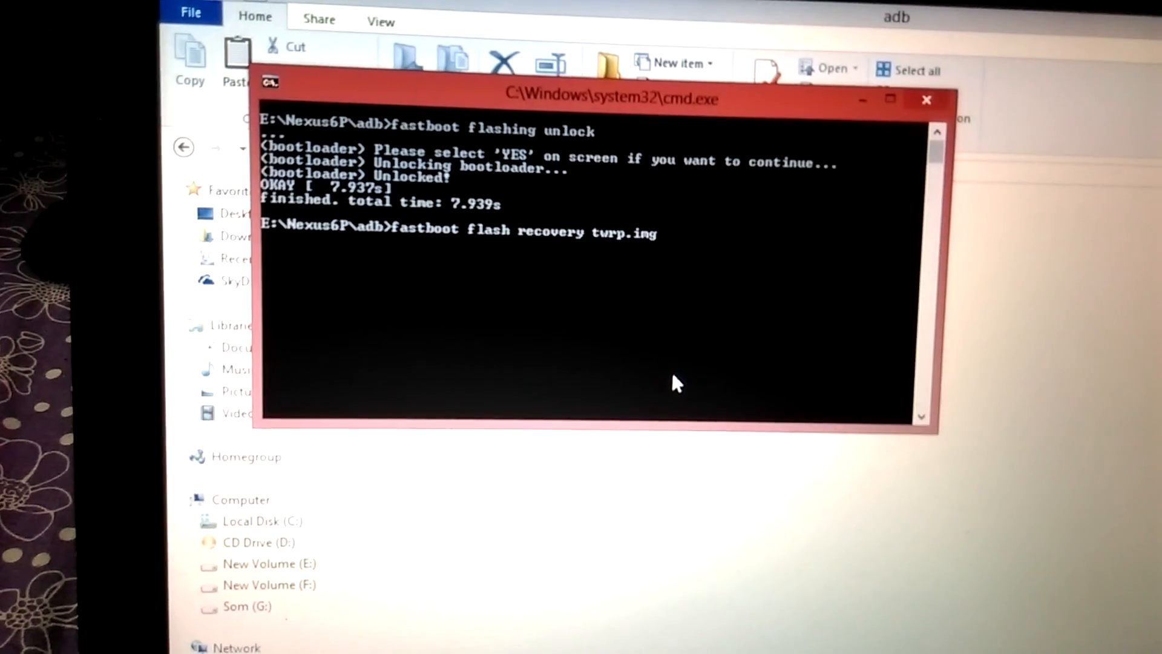
key("enter")
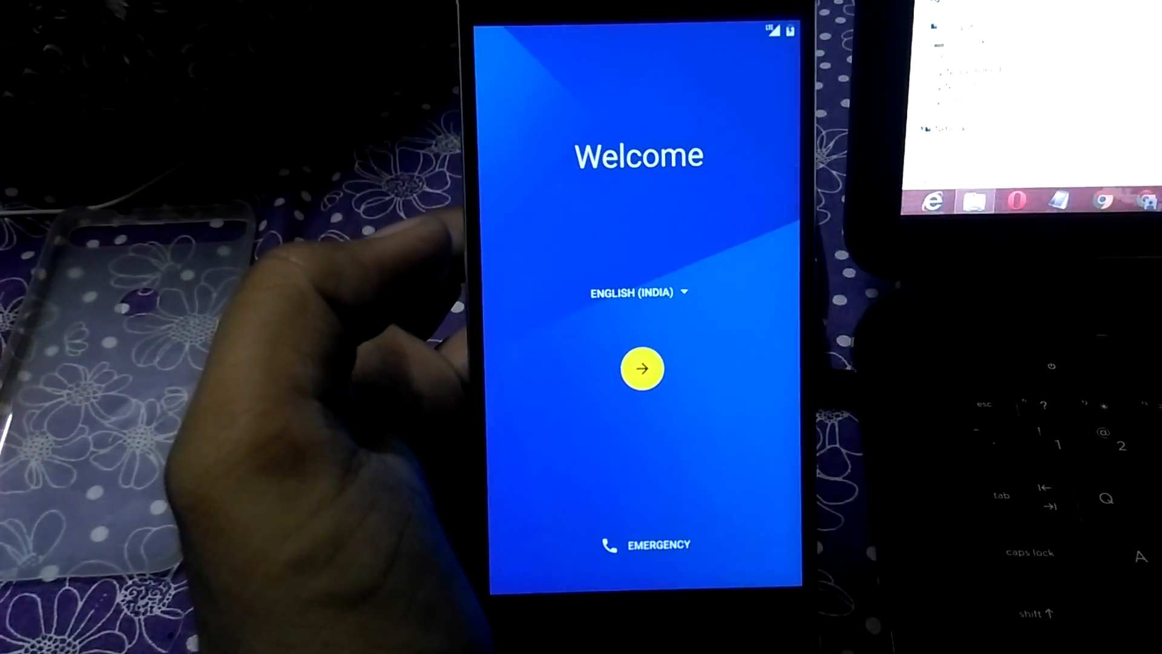
Step: Advance from the Welcome screen to the Select Wi-Fi network list
left_click(641, 368)
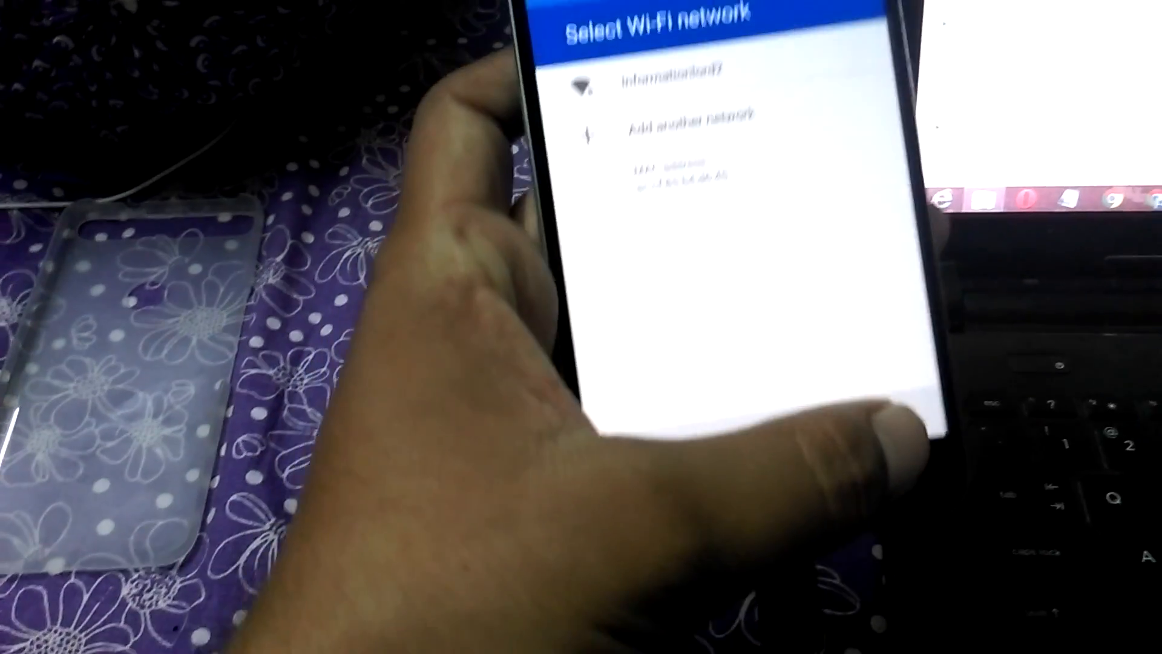